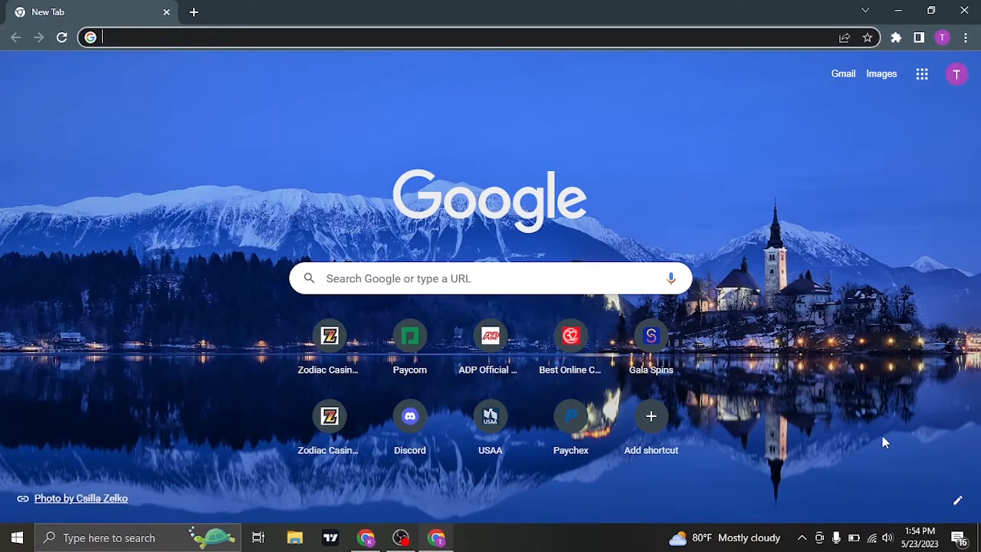
# Load statefarm.com in the Chrome address bar.
pyautogui.write('statefarm.com')
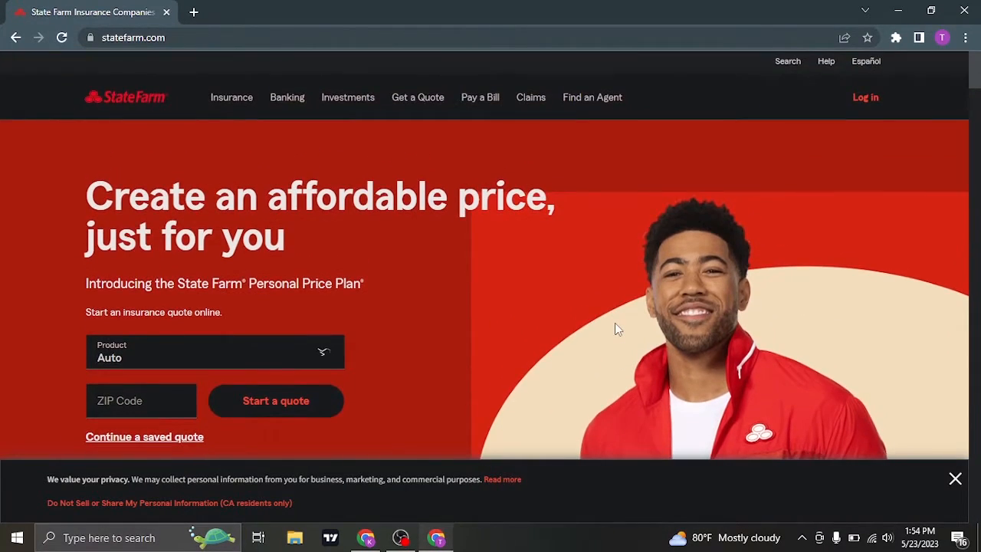
pyautogui.moveTo(845, 240)
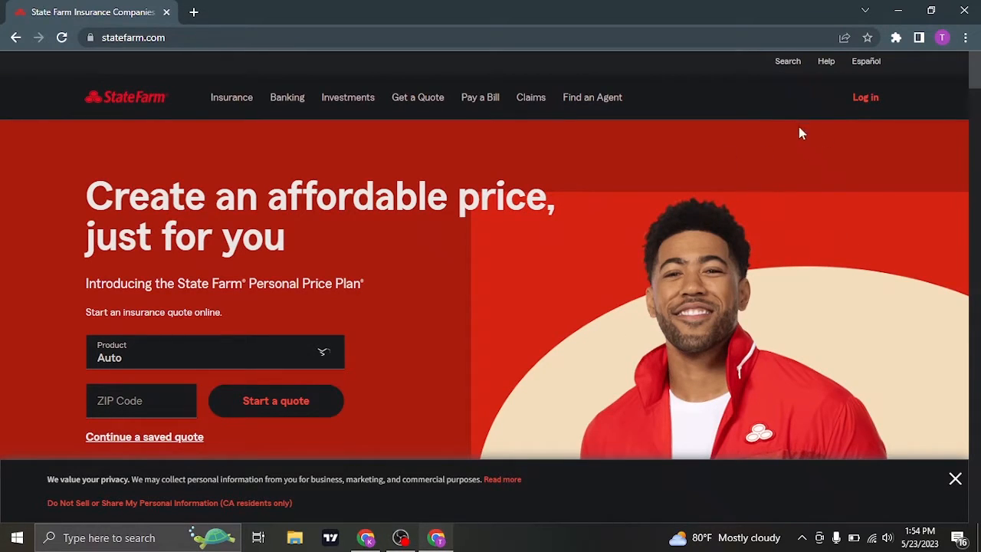
pyautogui.click(865, 97)
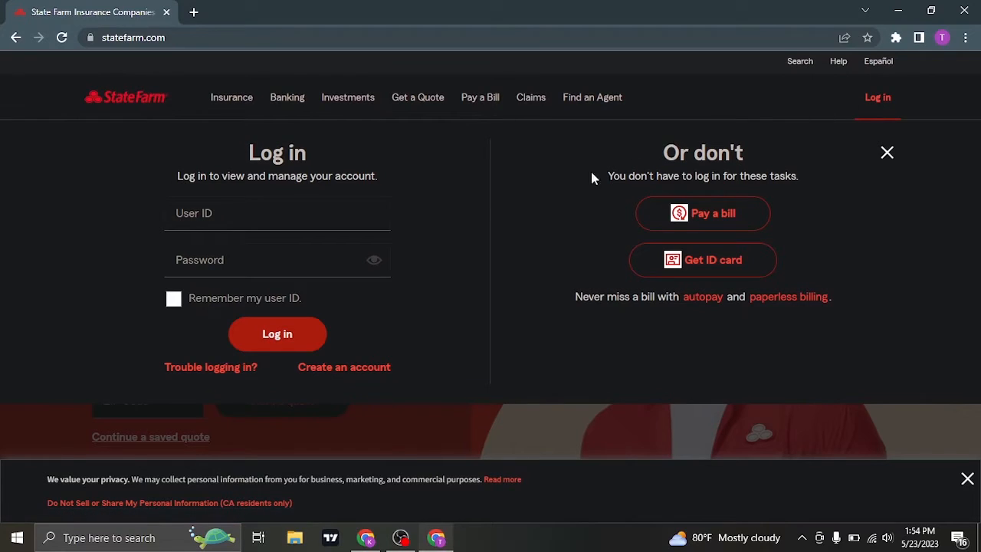
pyautogui.moveTo(318, 247)
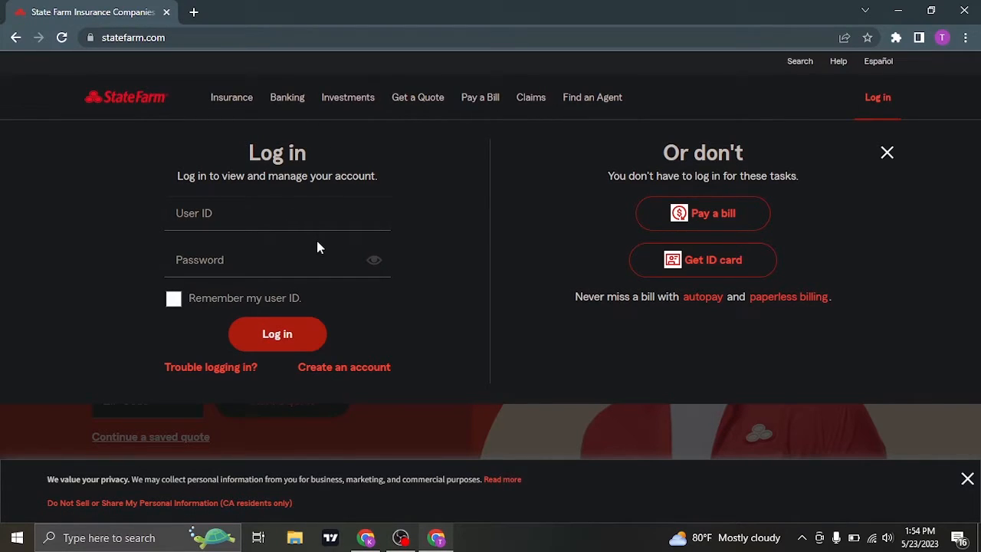
pyautogui.click(277, 214)
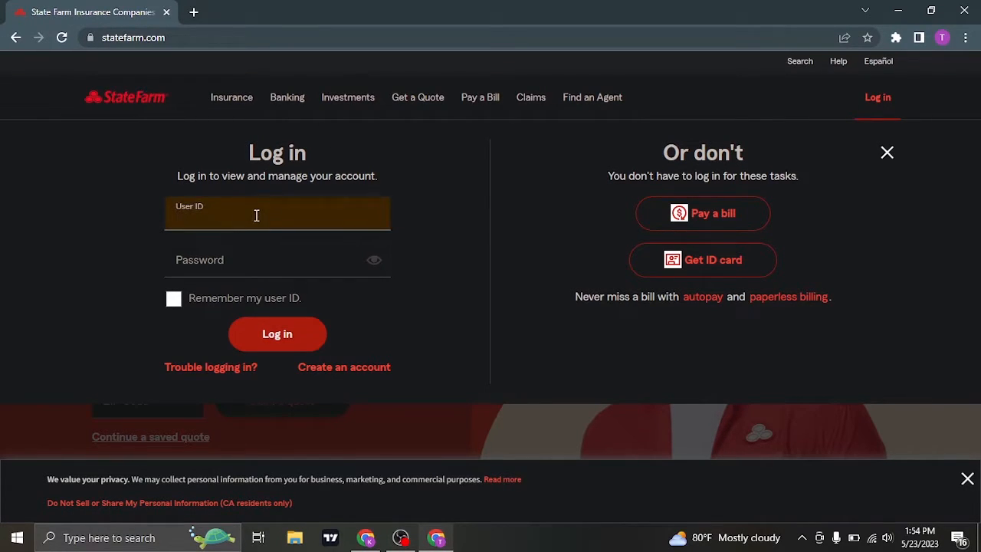
pyautogui.click(276, 218)
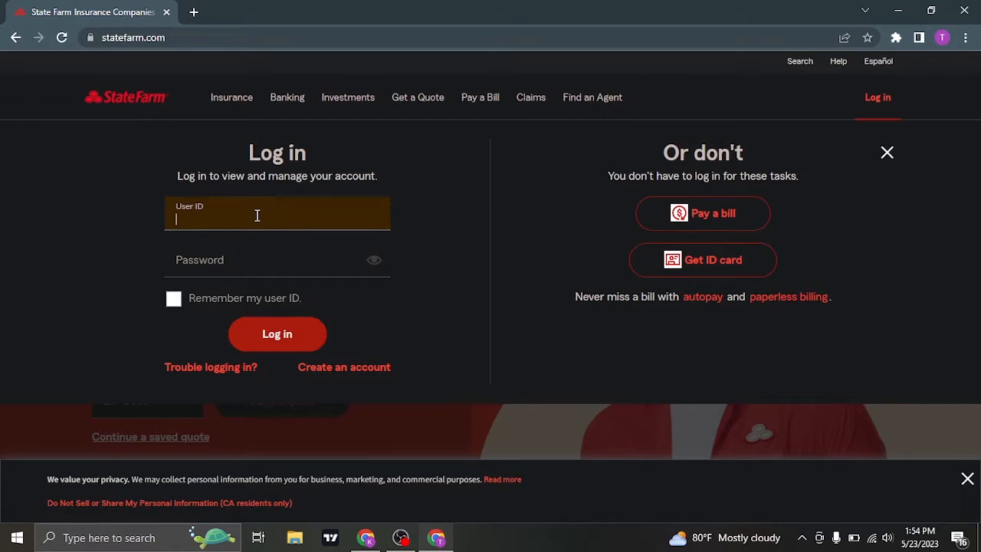
pyautogui.write('taylor22')
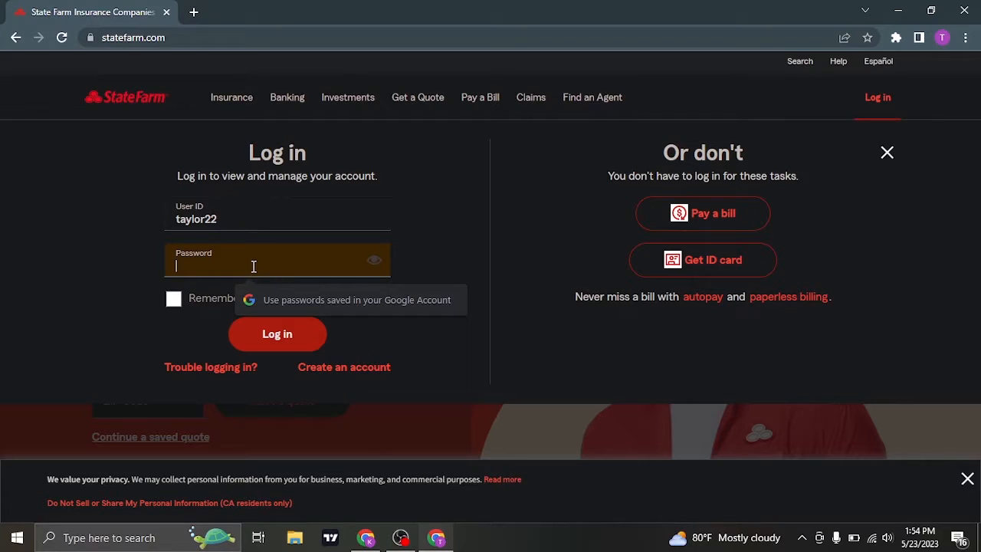
pyautogui.write('password')
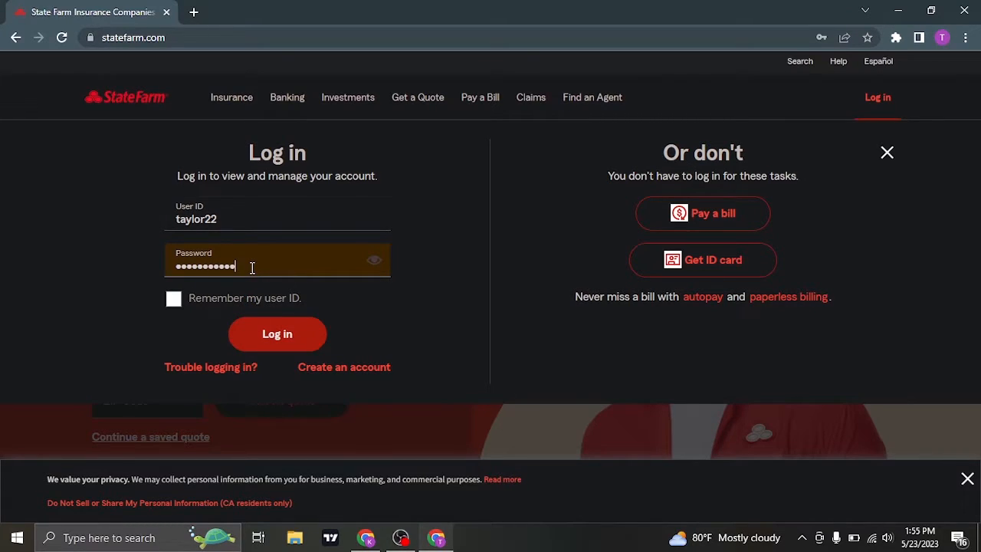
pyautogui.moveTo(247, 241)
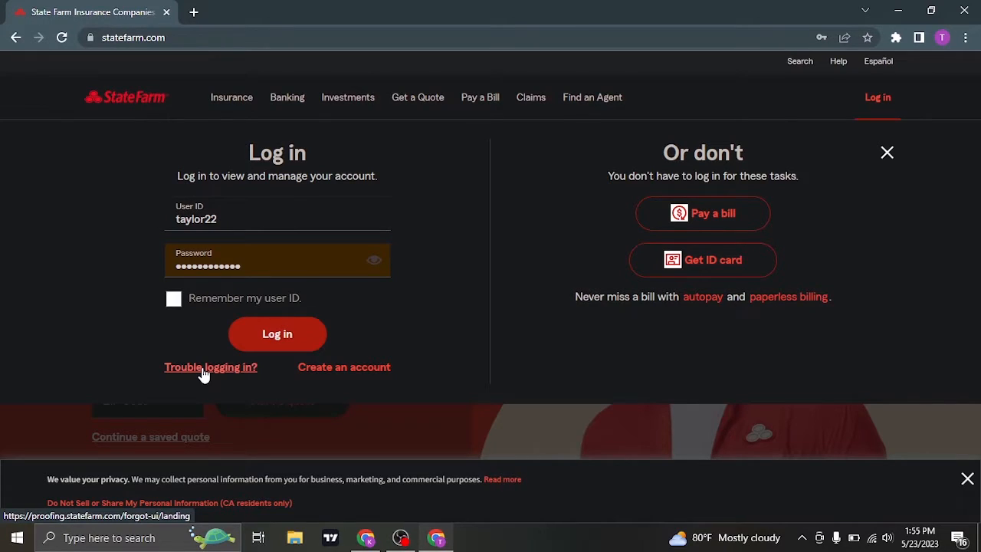
# Finish the password entry and tick 'Remember my user ID'.
pyautogui.write('•')
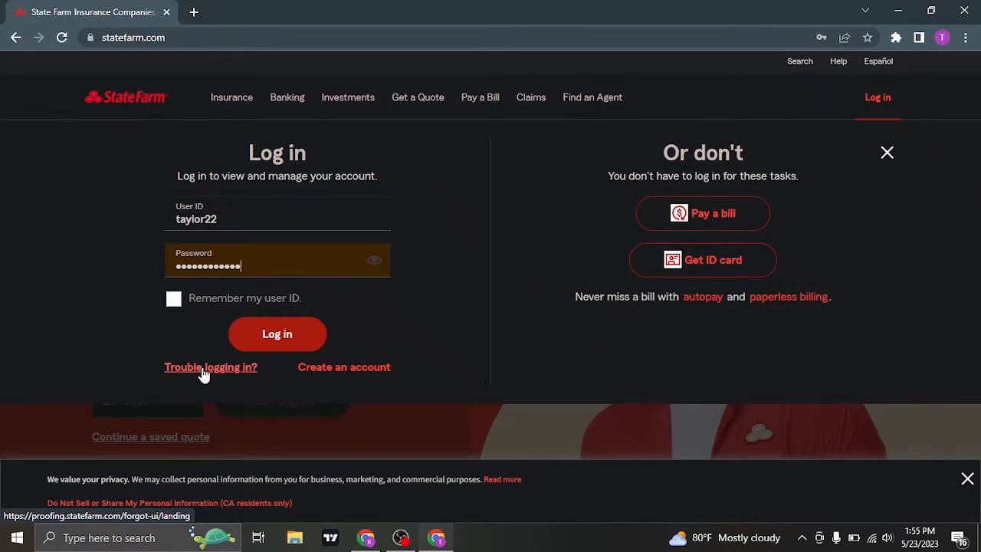
pyautogui.moveTo(580, 263)
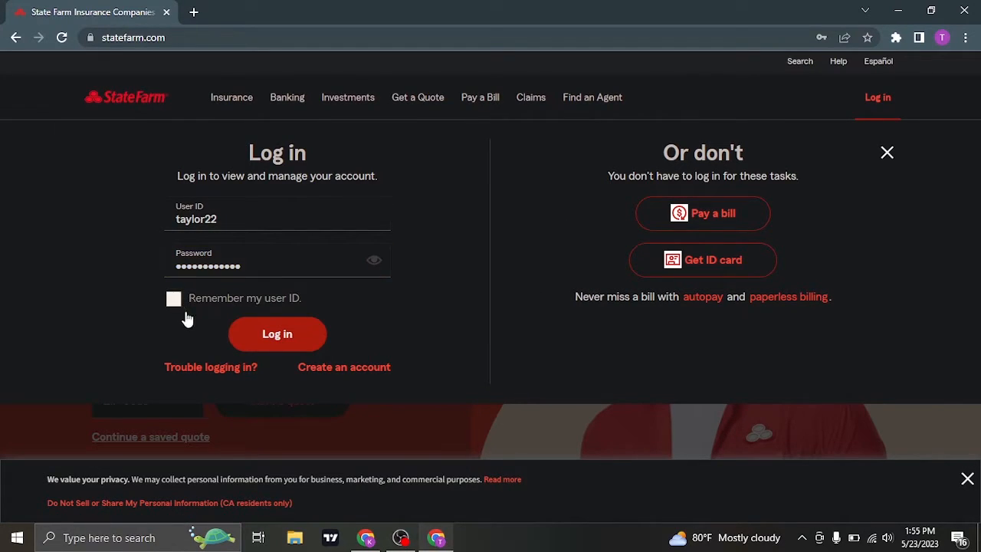
pyautogui.click(174, 298)
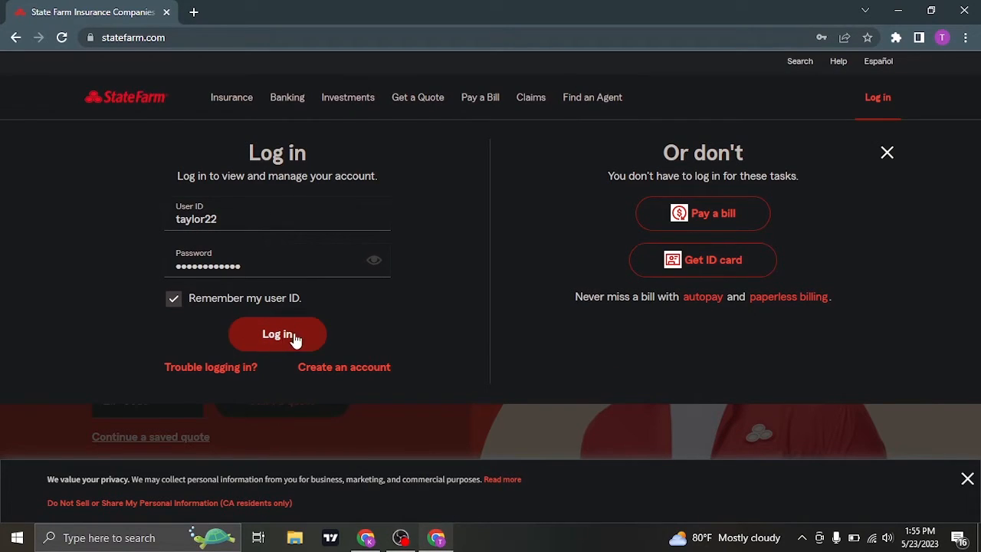
pyautogui.moveTo(544, 230)
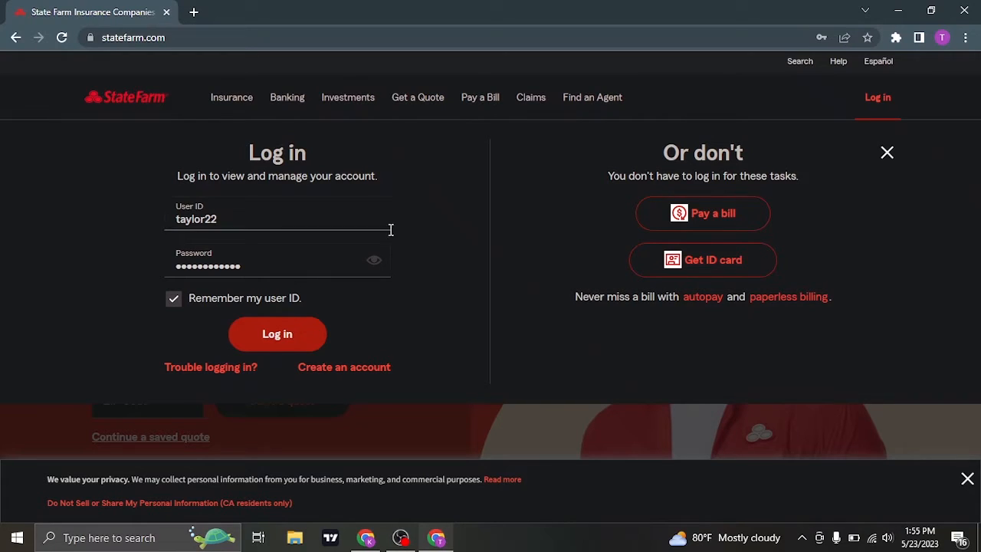
pyautogui.moveTo(825, 242)
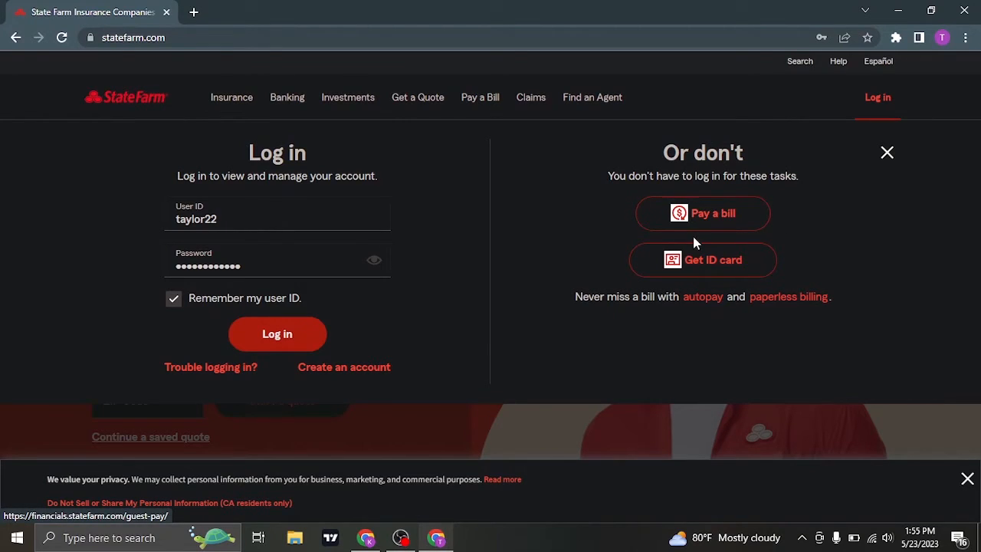
pyautogui.moveTo(825, 264)
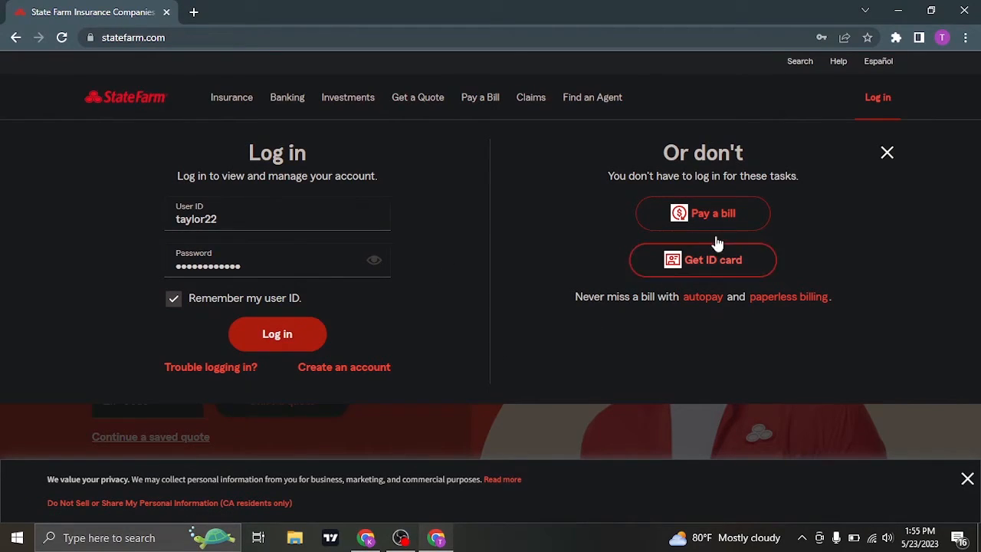
pyautogui.moveTo(751, 272)
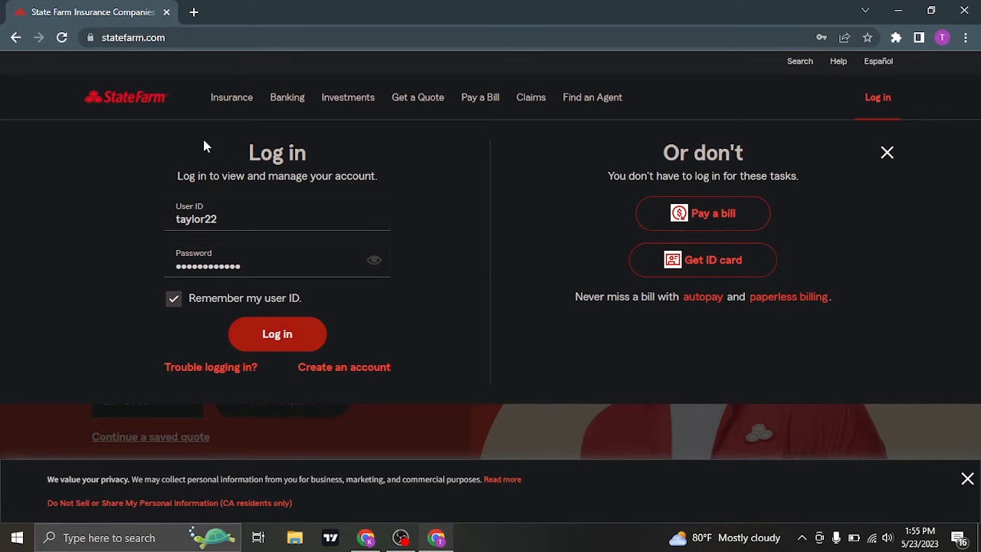
# Dismiss the login panel to return to the home page quote section.
pyautogui.click(886, 152)
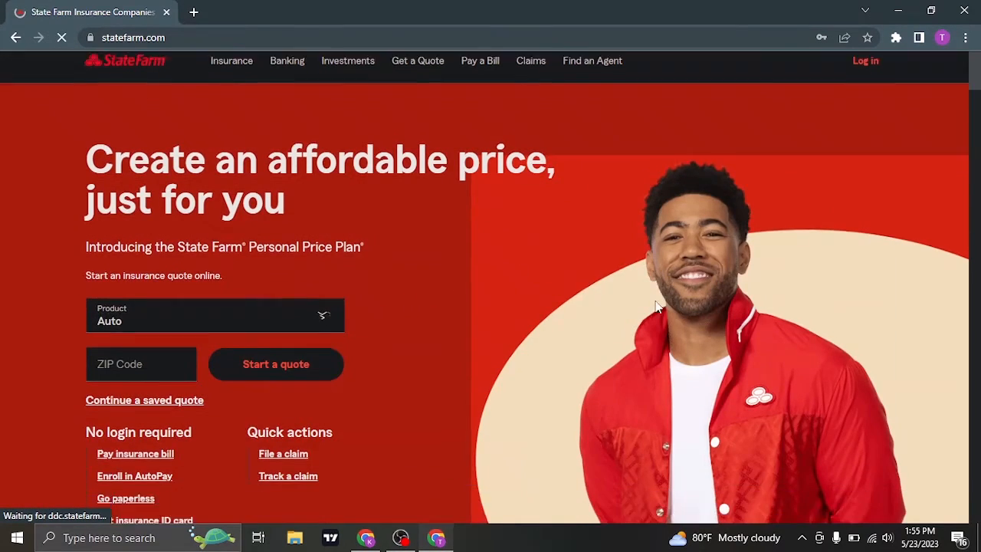
pyautogui.scroll(-3)
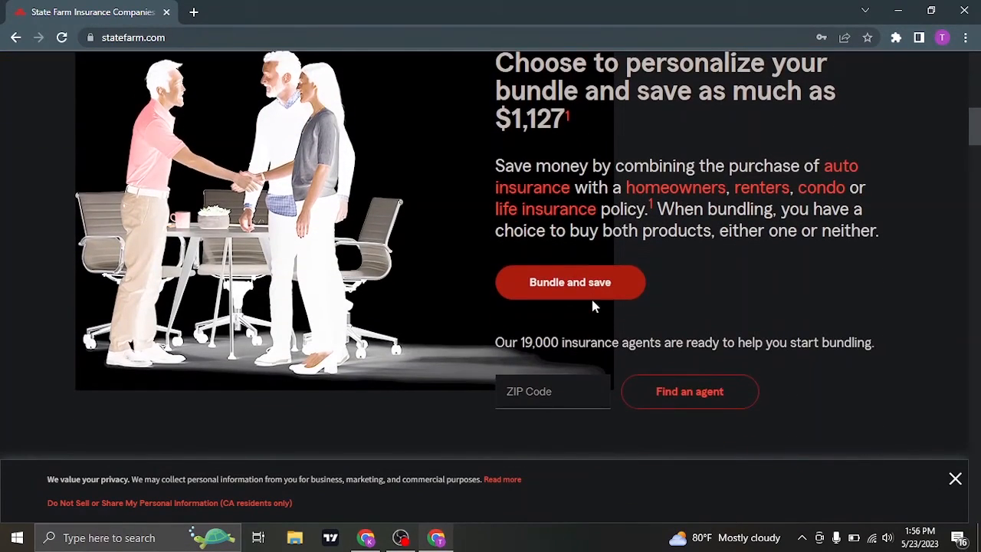
pyautogui.scroll(-3)
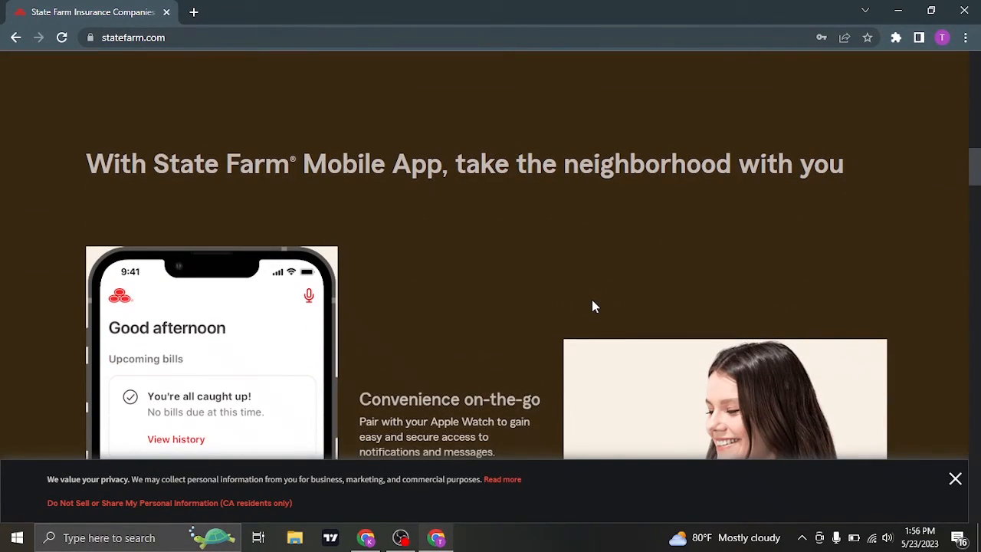
pyautogui.scroll(-3)
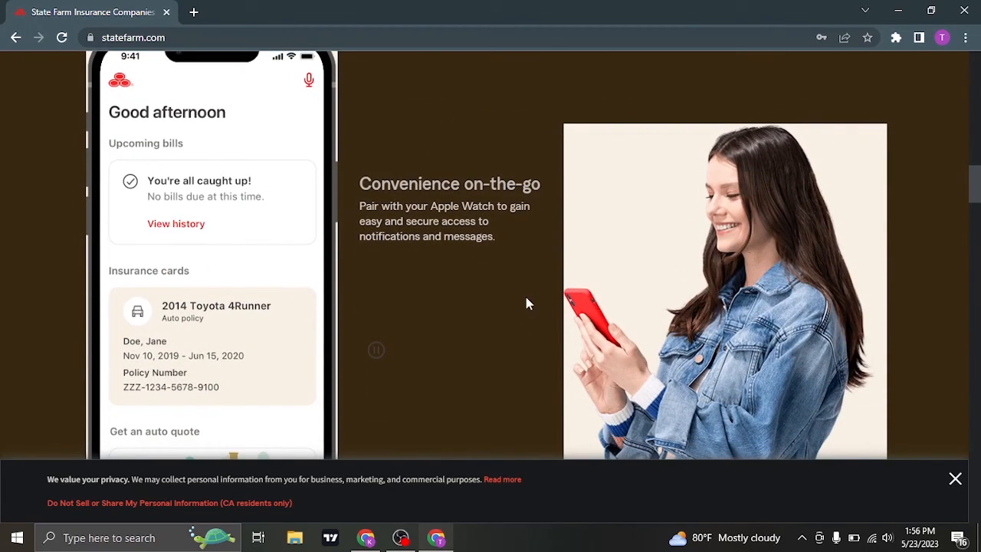